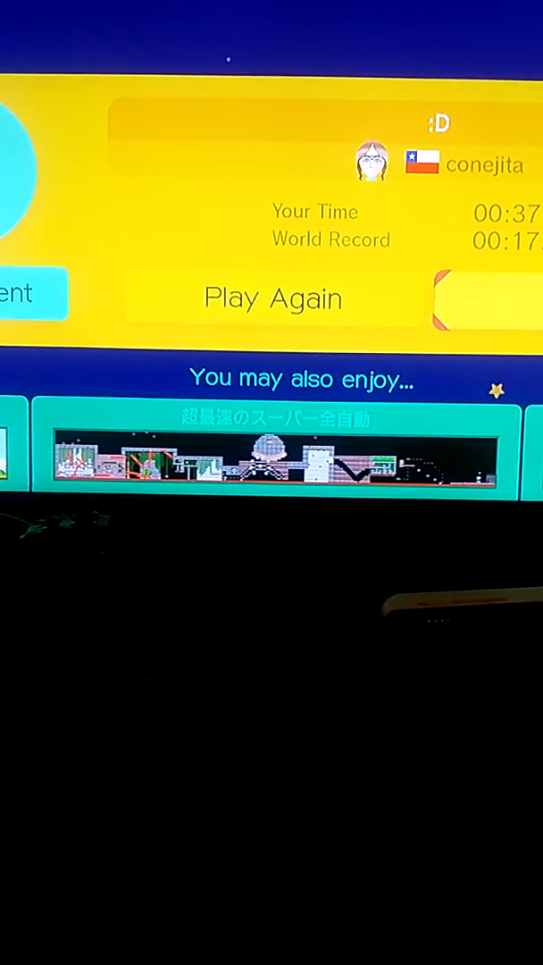
pyautogui.click(272, 298)
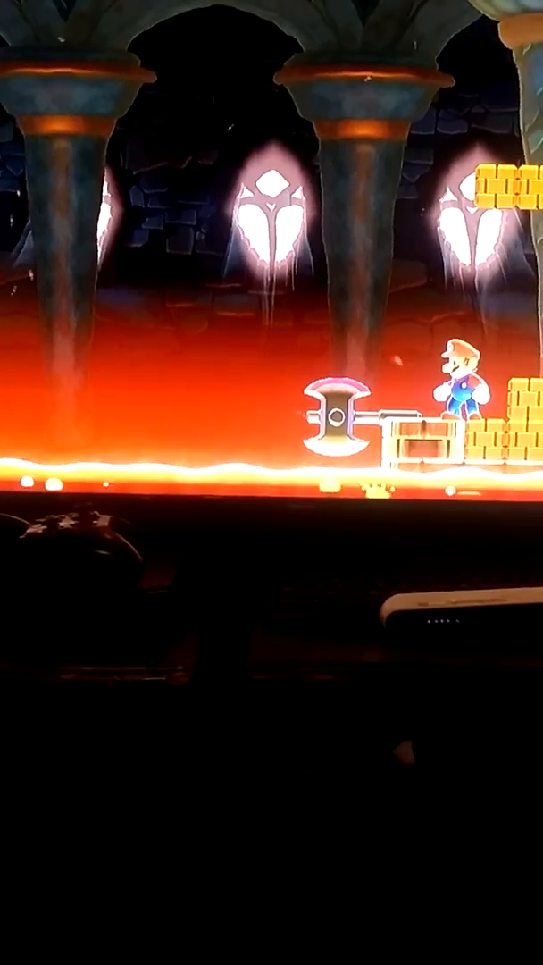